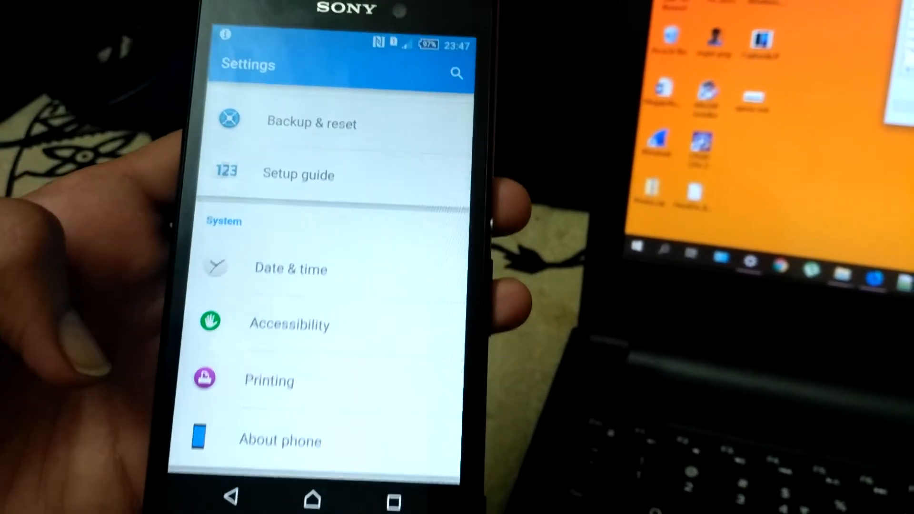
Show the About phone details with Android version 5.0 and build number 26.1.B.2.147.
click(280, 440)
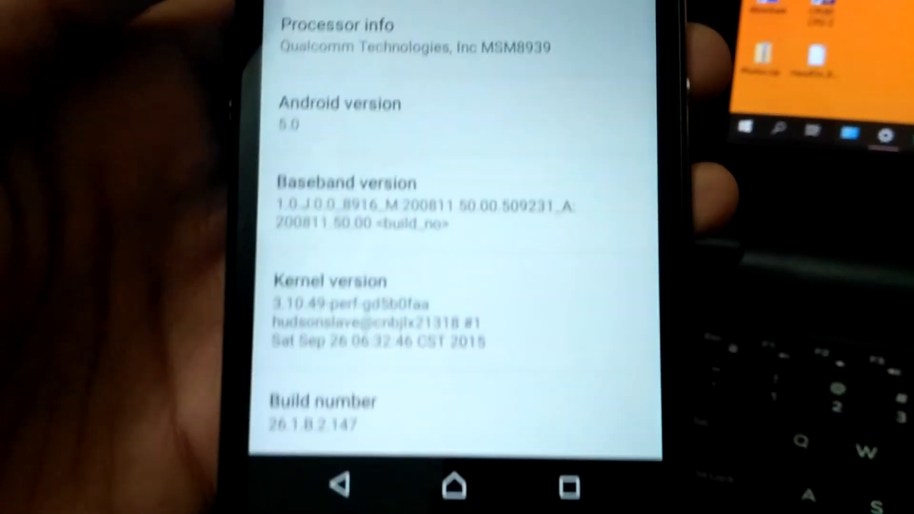